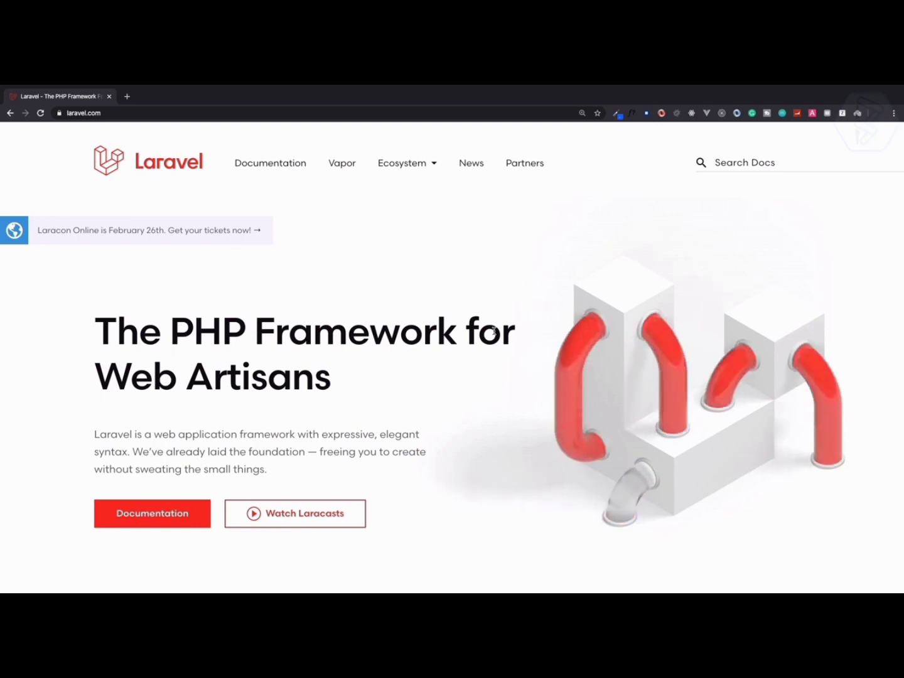
- Review the server requirements in the Laravel 7.x installation guide, then start a blank tab
click(270, 162)
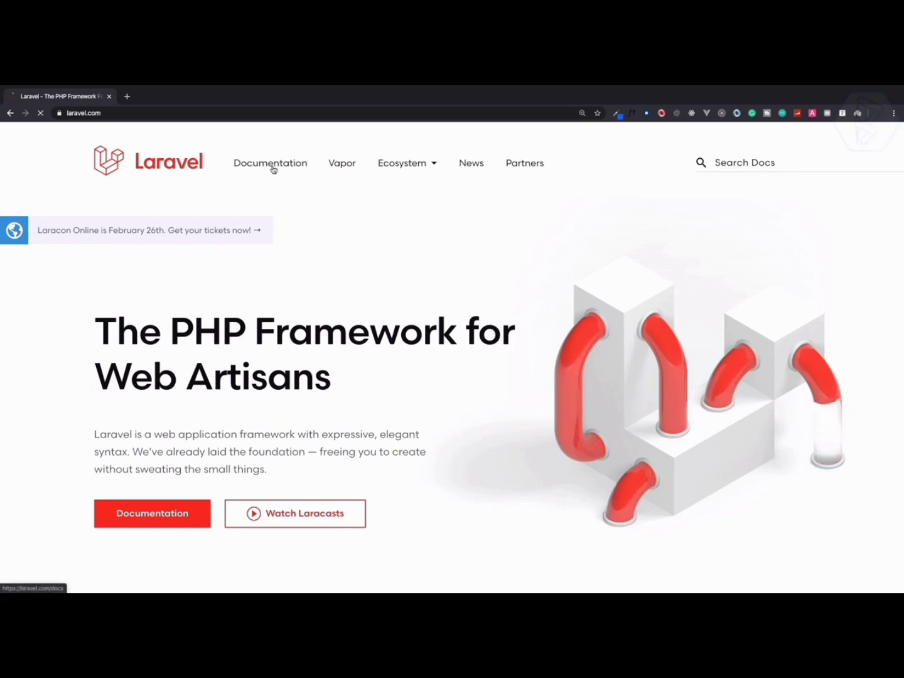
click(270, 162)
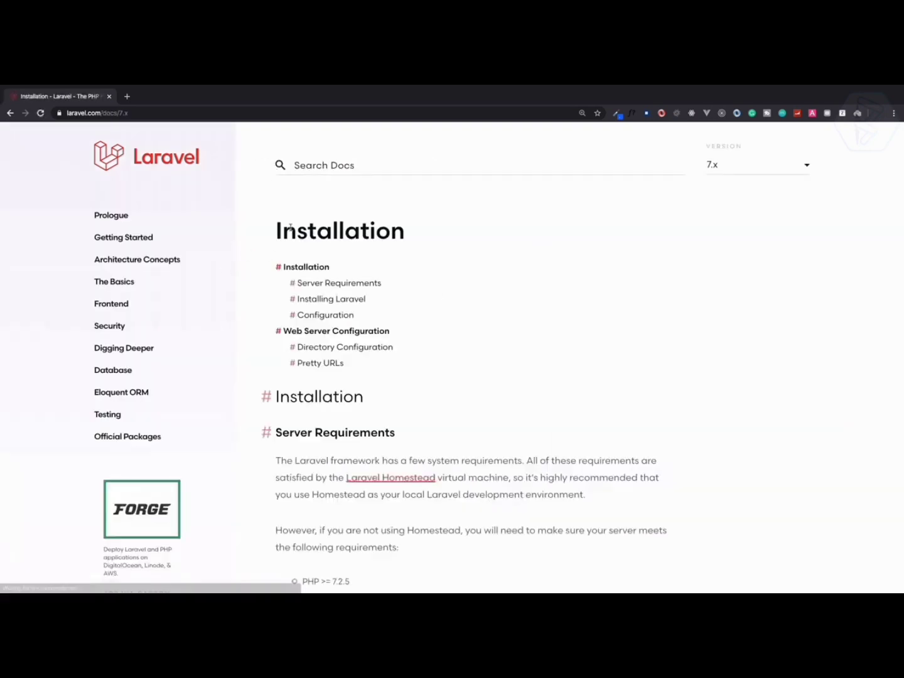
scroll(down, 3)
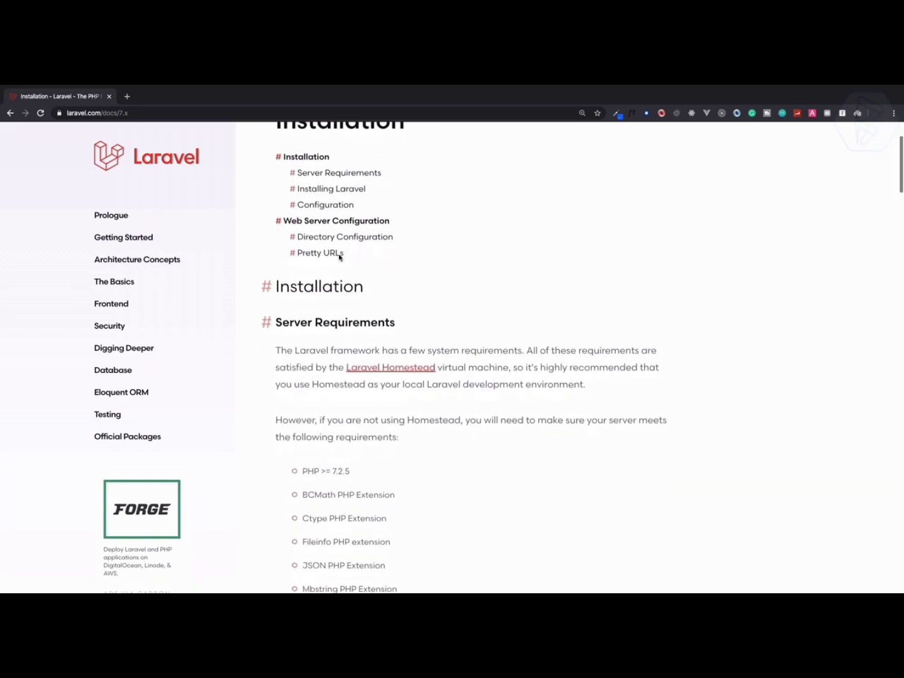
scroll(down, 3)
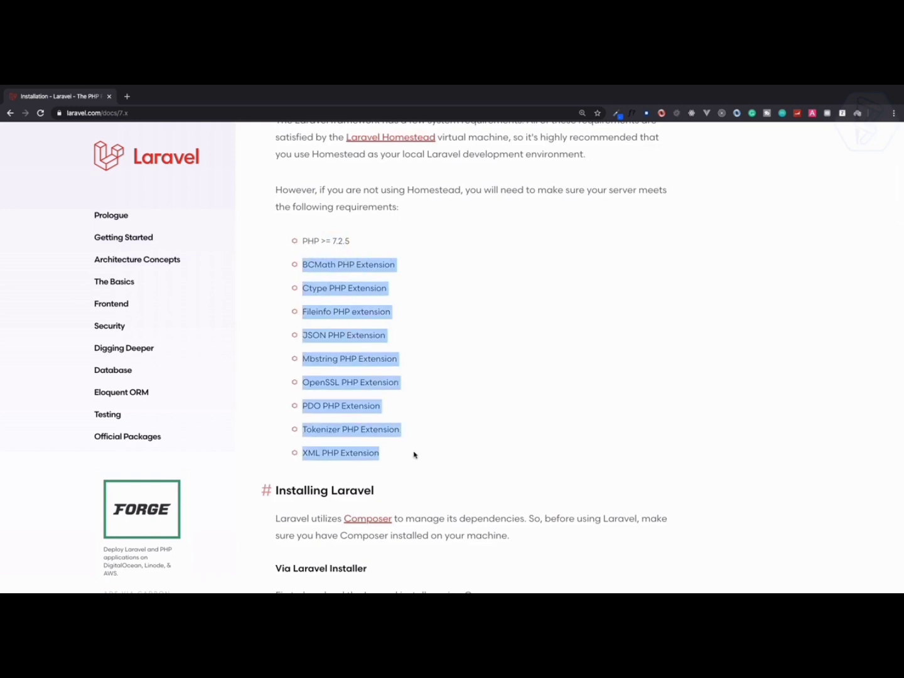
click(414, 453)
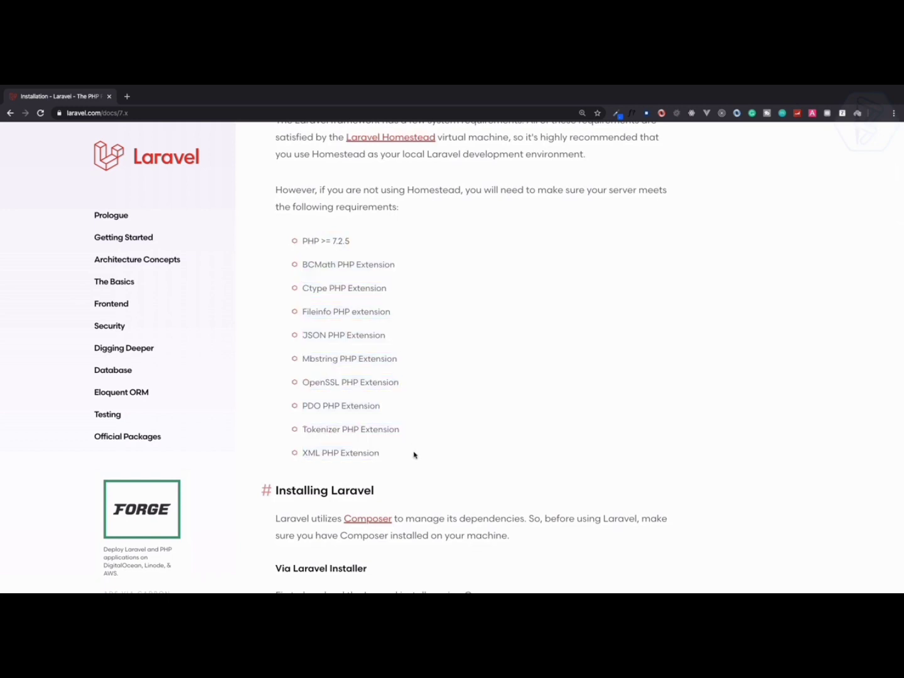
click(240, 96)
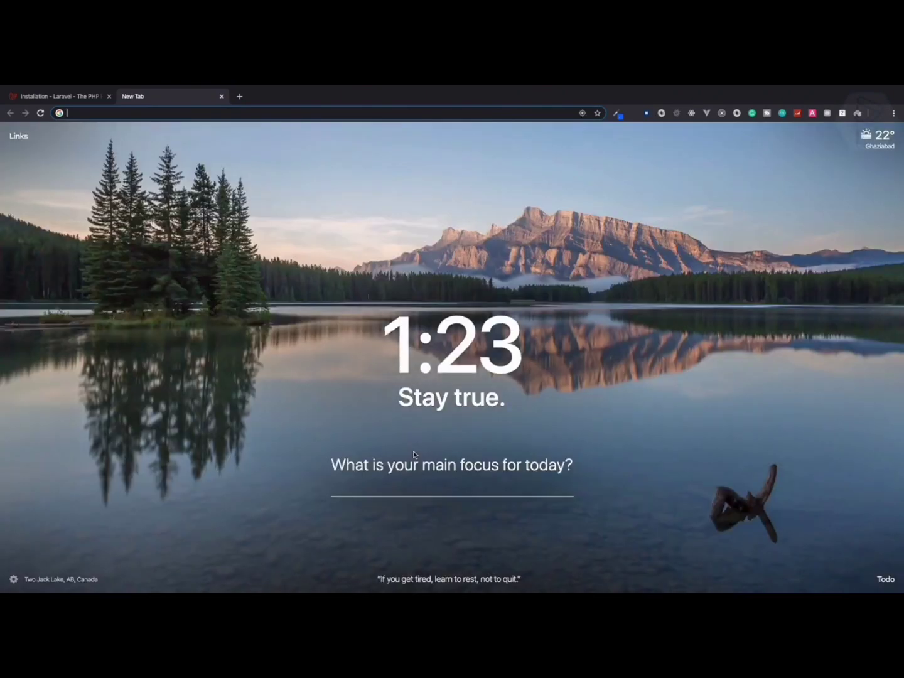
- Compare XAMPP's Windows versions with Laravel's PHP 7.2.5 minimum, picking 7.3.15
text(xa)
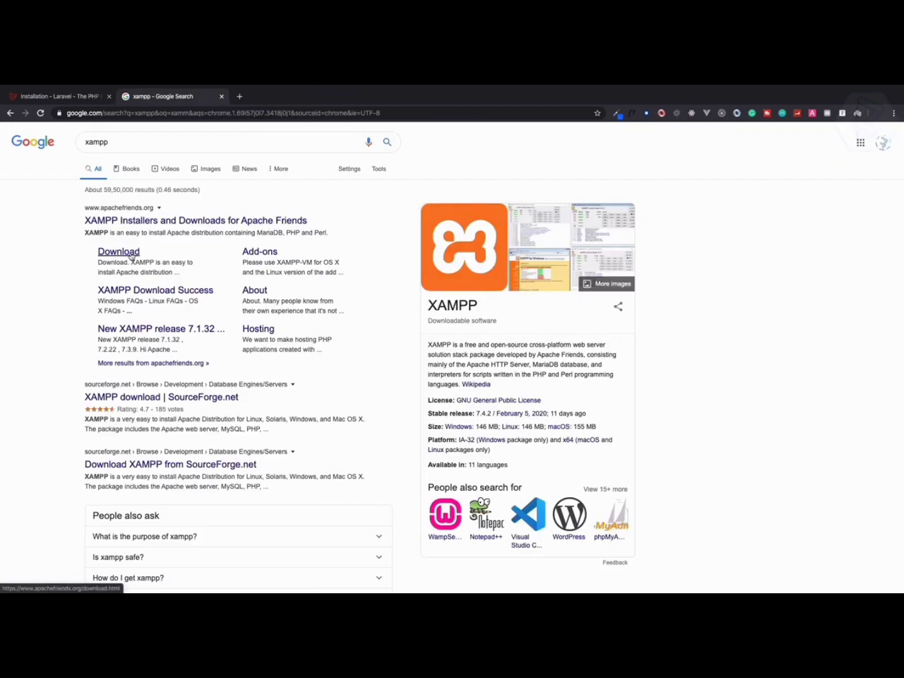
click(118, 251)
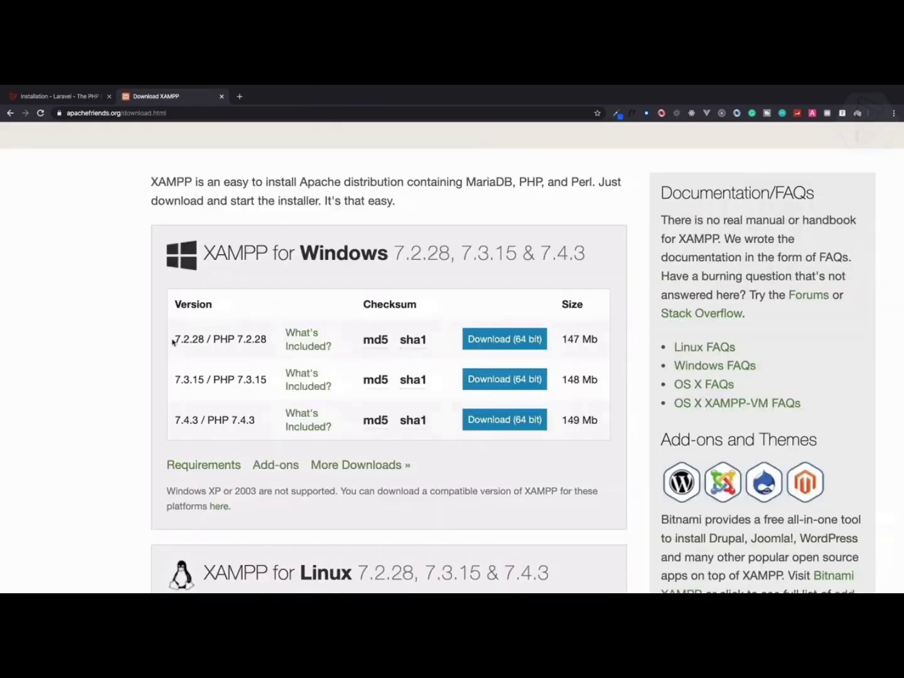
click(56, 96)
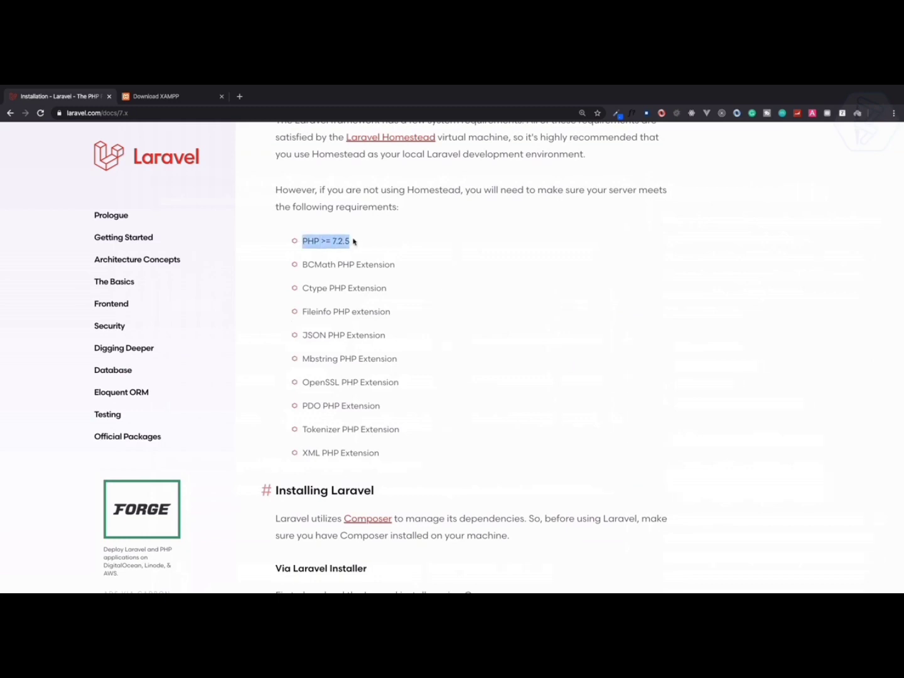
click(157, 96)
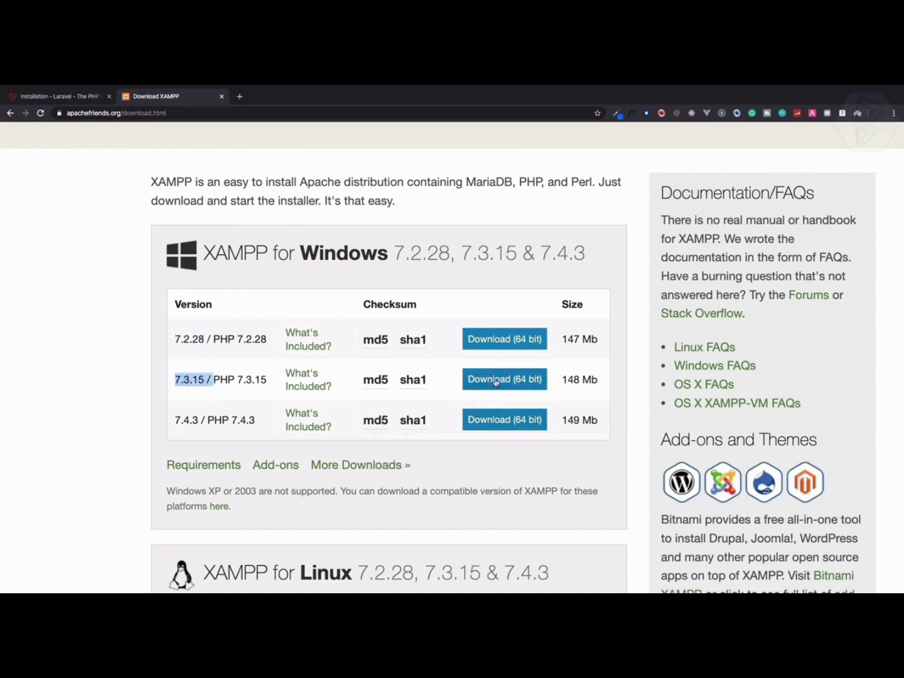
scroll(down, 3)
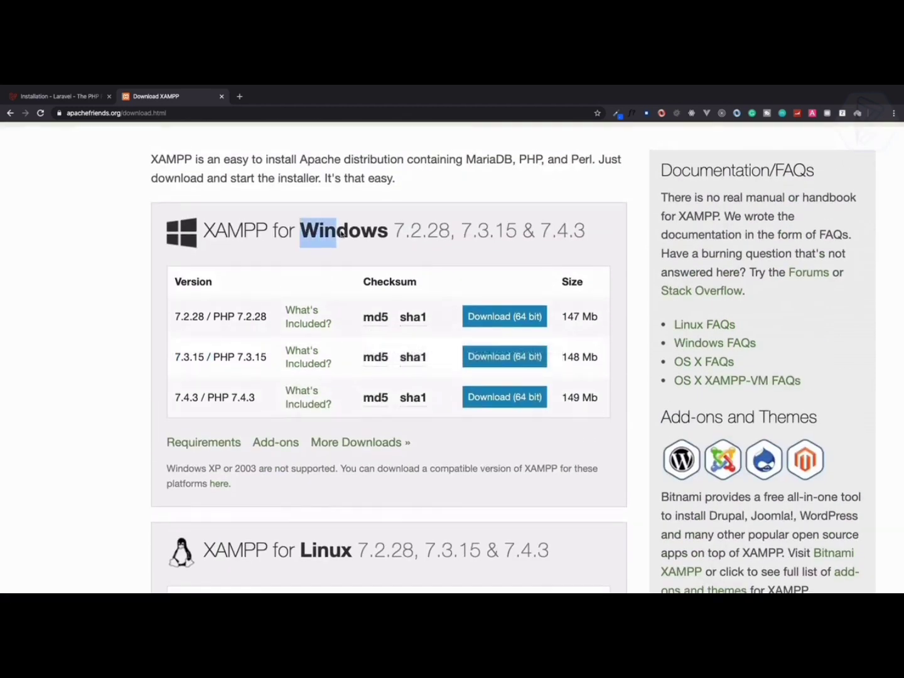
scroll(down, 3)
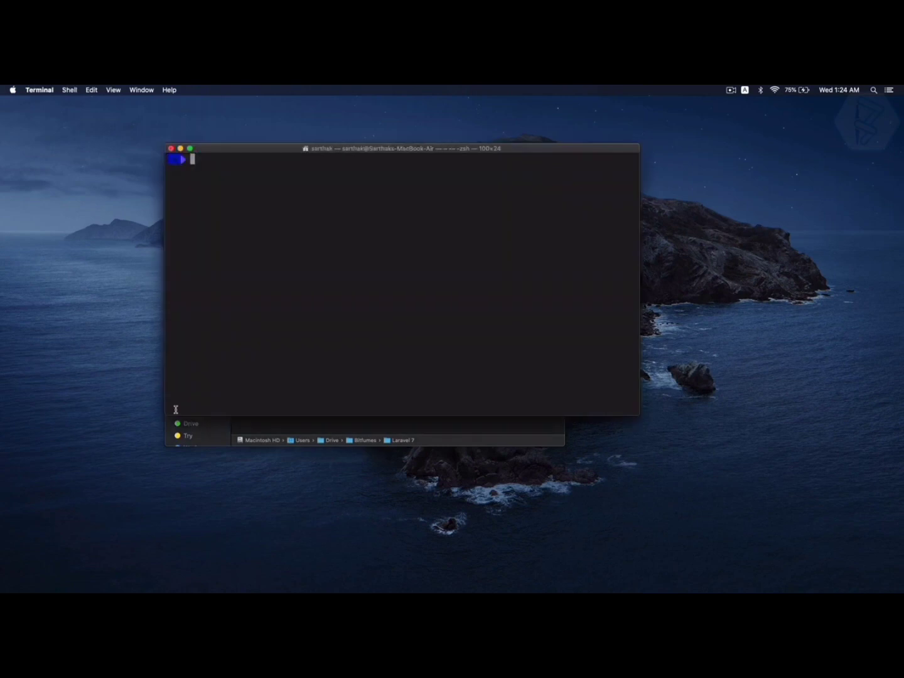
- Check the PHP version in Terminal and highlight the reported PHP 7.3.14
text(php artisan --version)
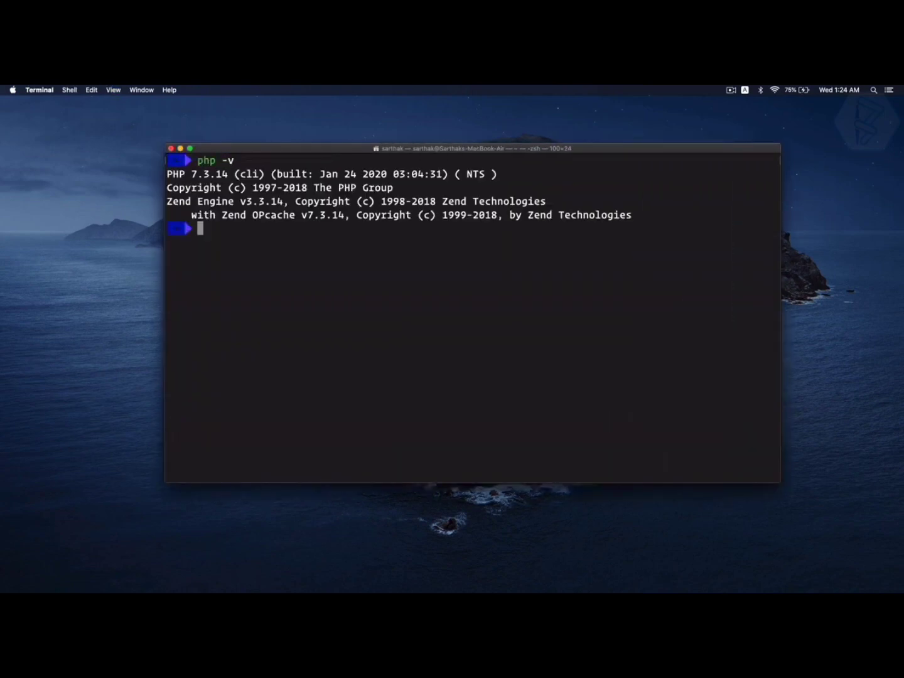
double_click(210, 174)
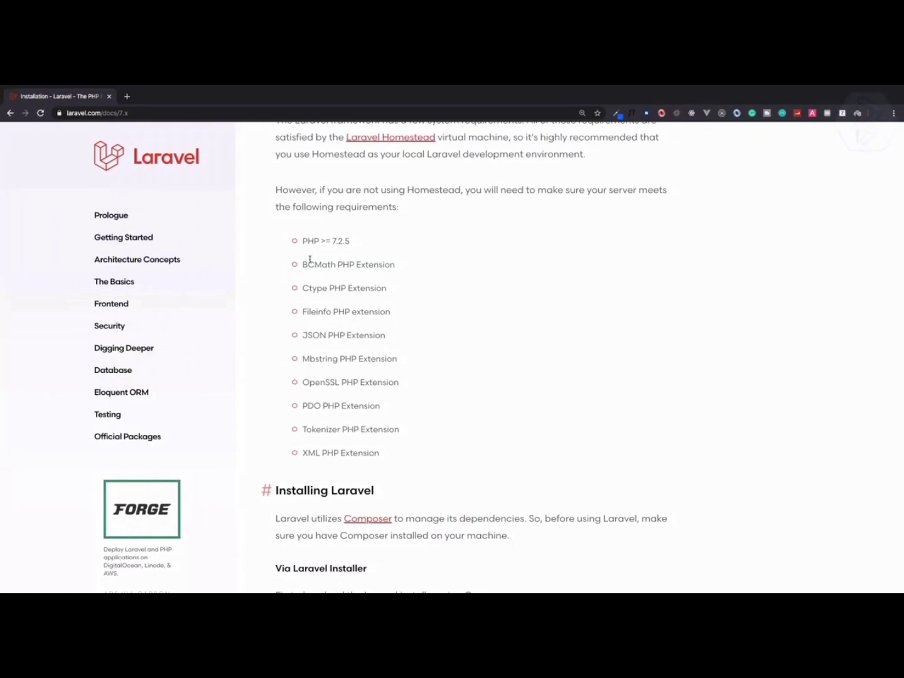
- Scroll the Laravel docs to the Installing Laravel section with its Composer link
scroll(down, 3)
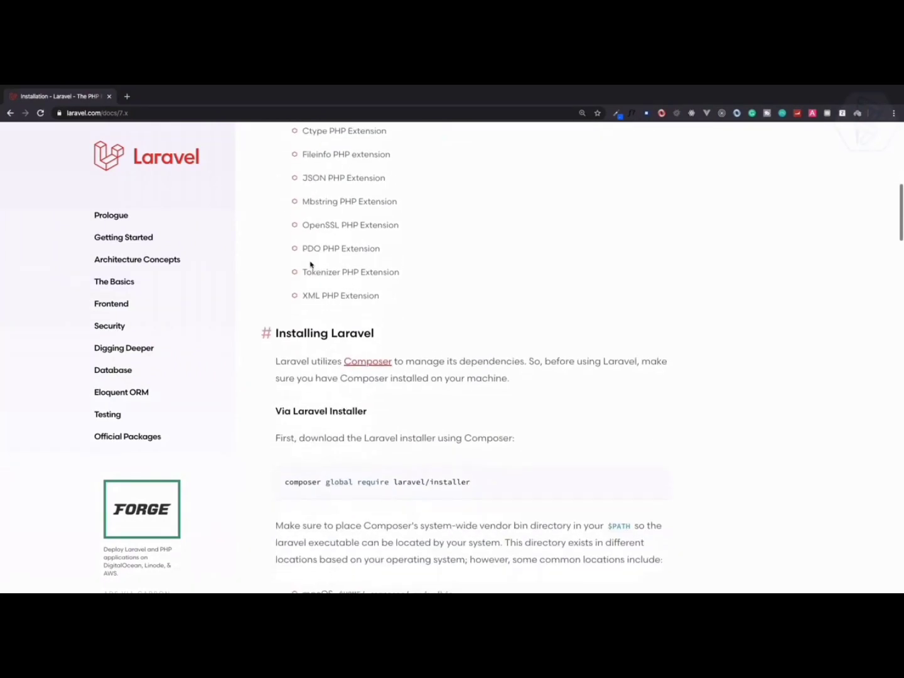
scroll(down, 3)
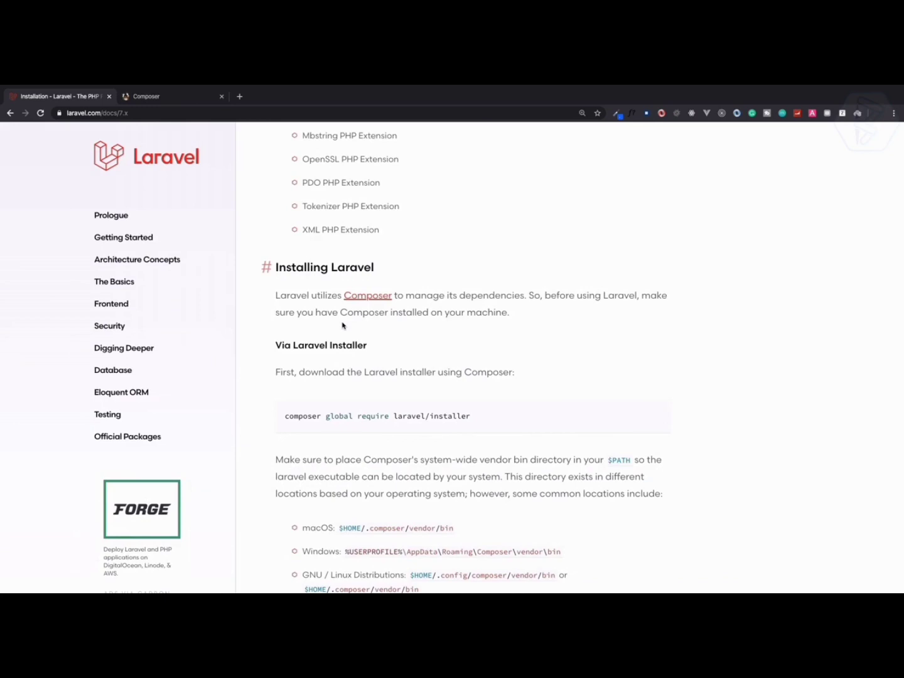
- Zoom in on the Composer site and view its download install script
click(146, 96)
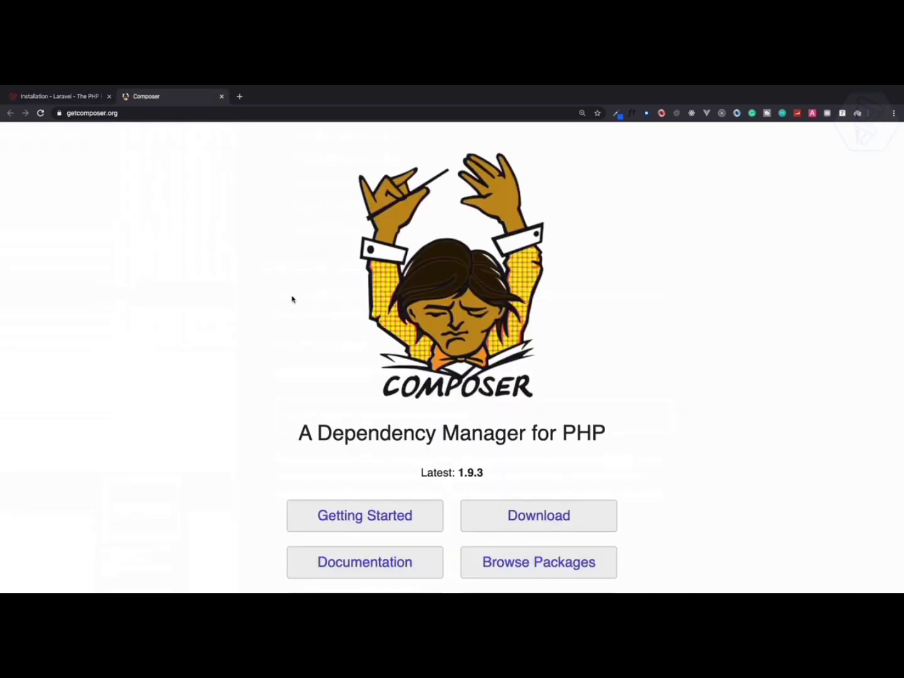
key(ctrl+plus)
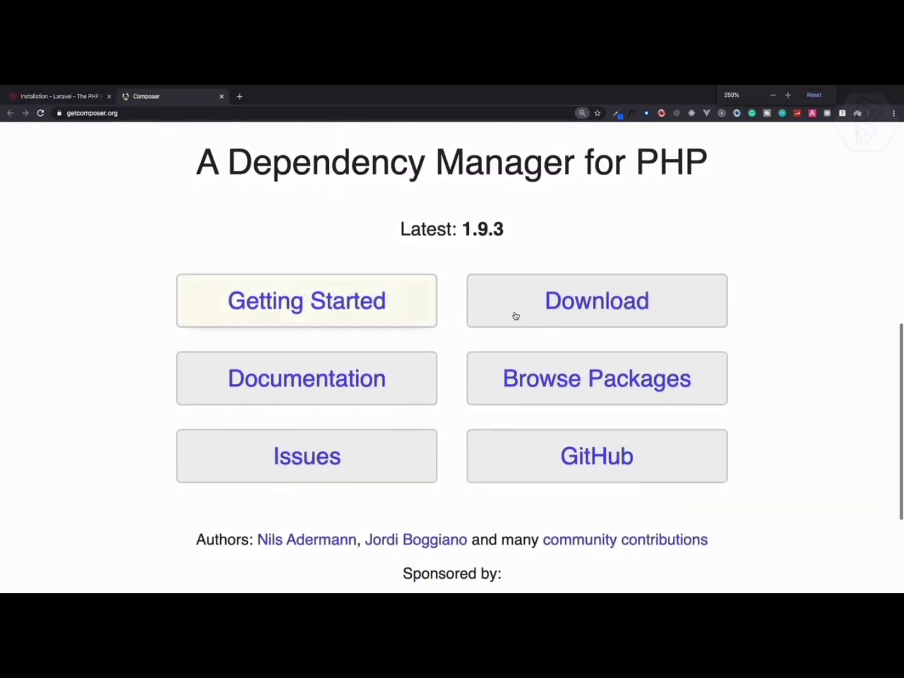
click(595, 300)
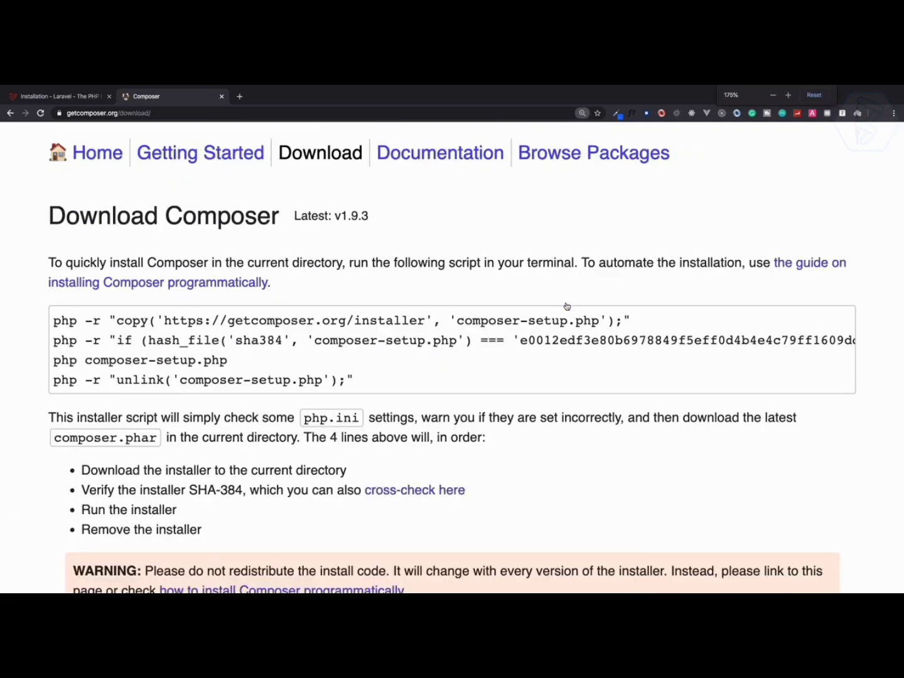
mouse_move(263, 357)
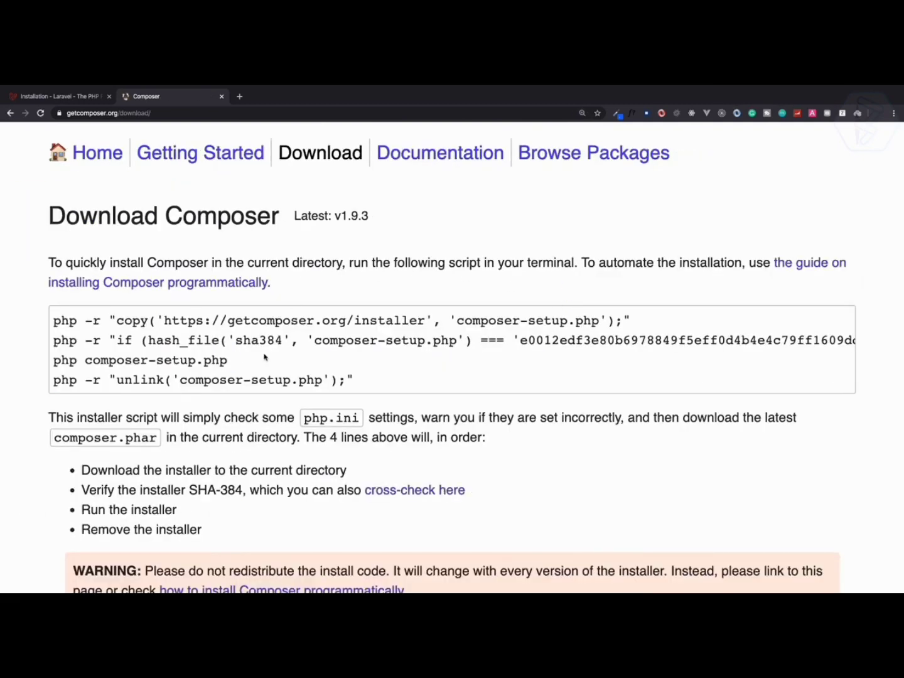
drag(54, 320, 354, 380)
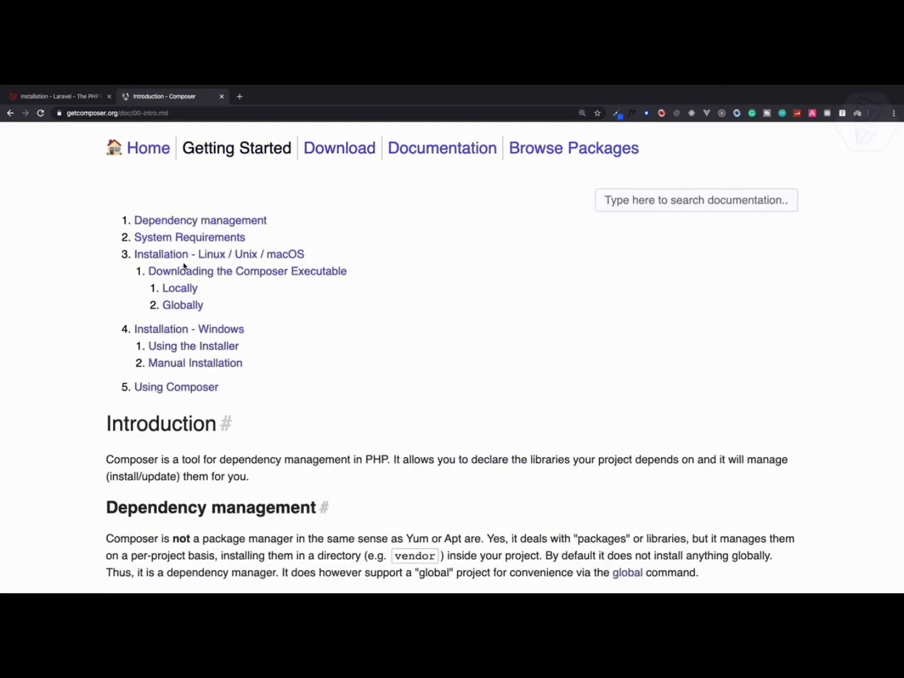
- Read Composer's Linux / Unix / macOS installation instructions on local versus global installs
click(219, 254)
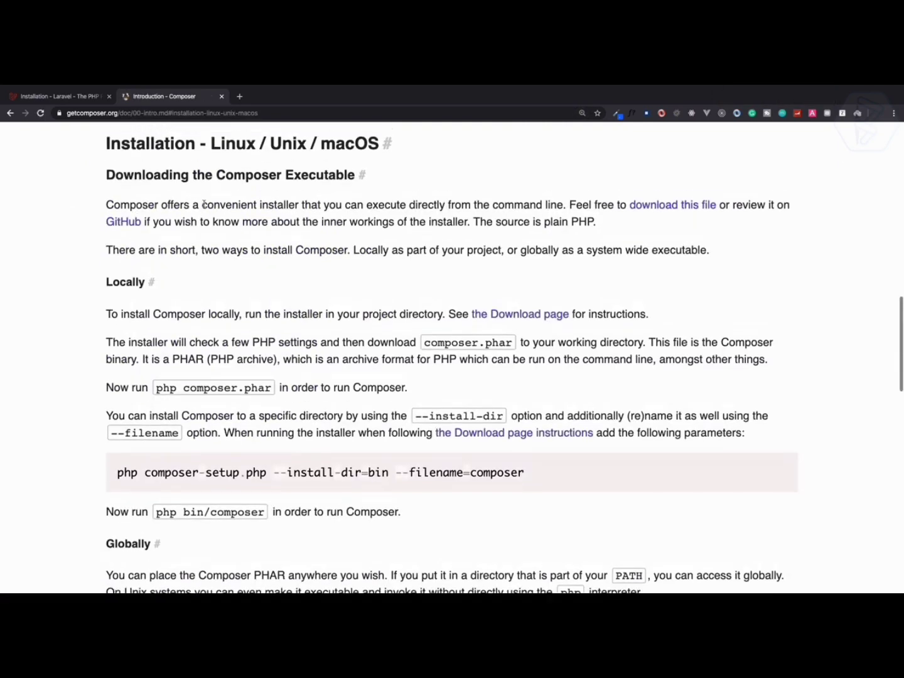
scroll(down, 3)
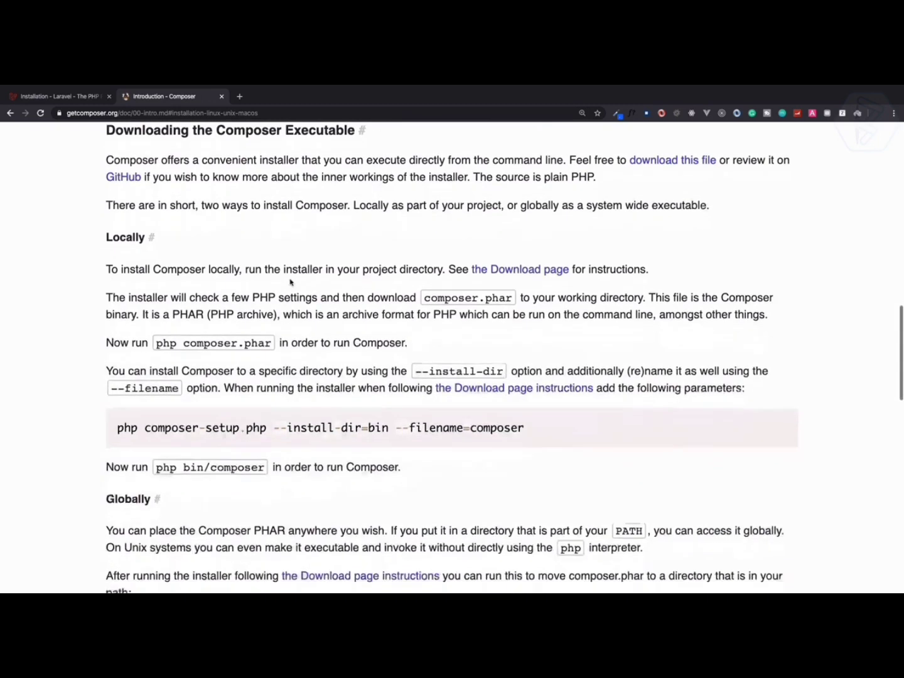
scroll(down, 3)
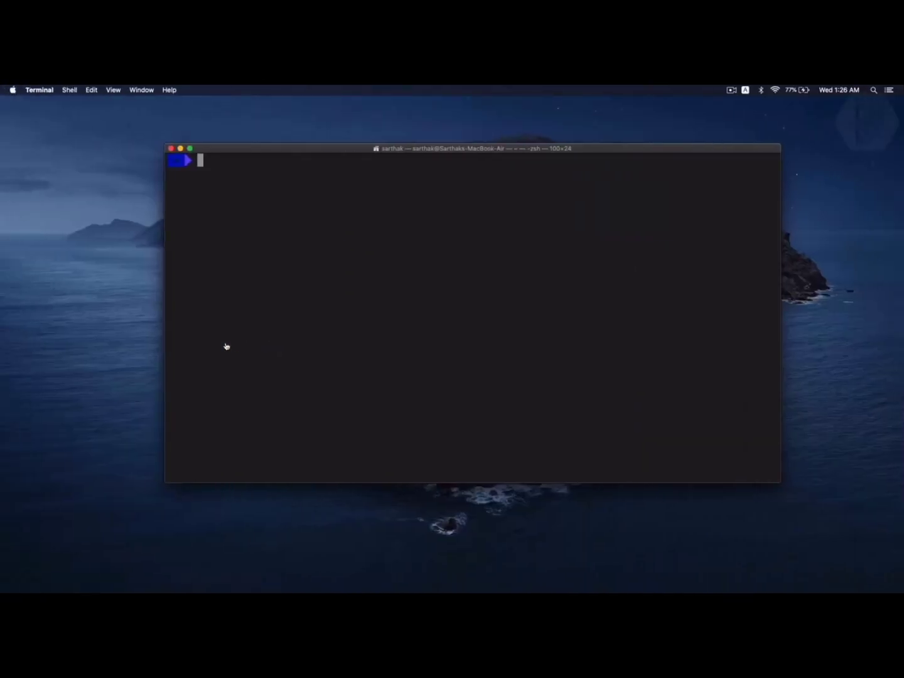
- Run composer in Terminal to verify it is installed
text(composer)
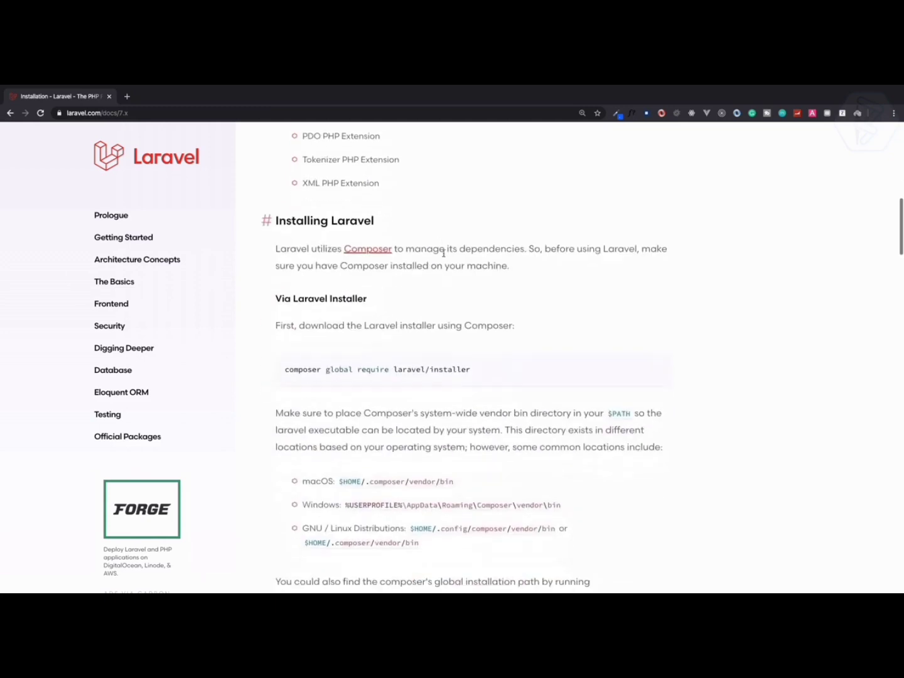
scroll(down, 3)
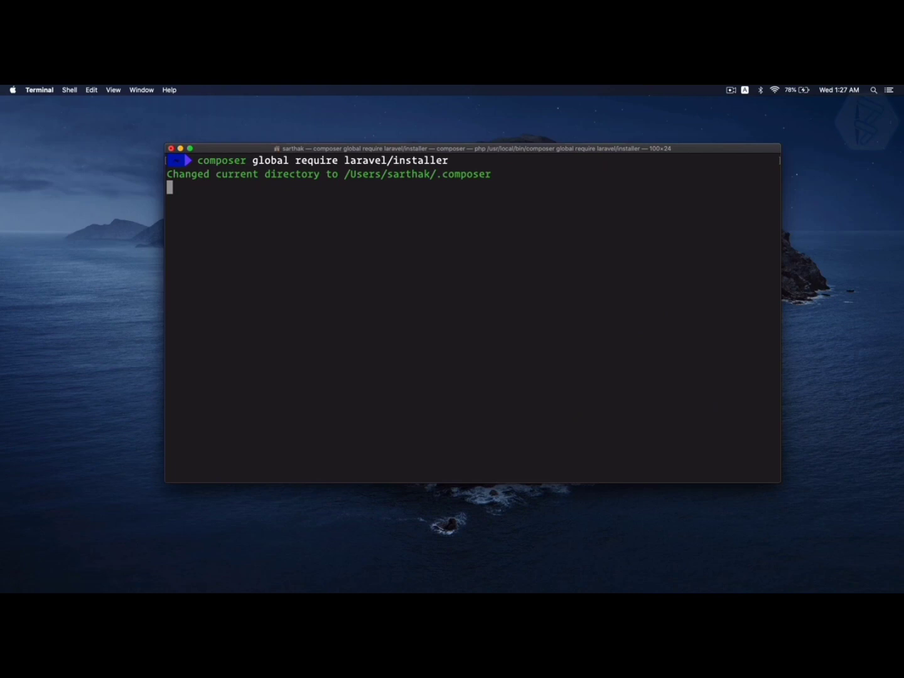
- Open a second Terminal session and confirm the laravel command prints Laravel Installer 3.0.1 help
click(775, 159)
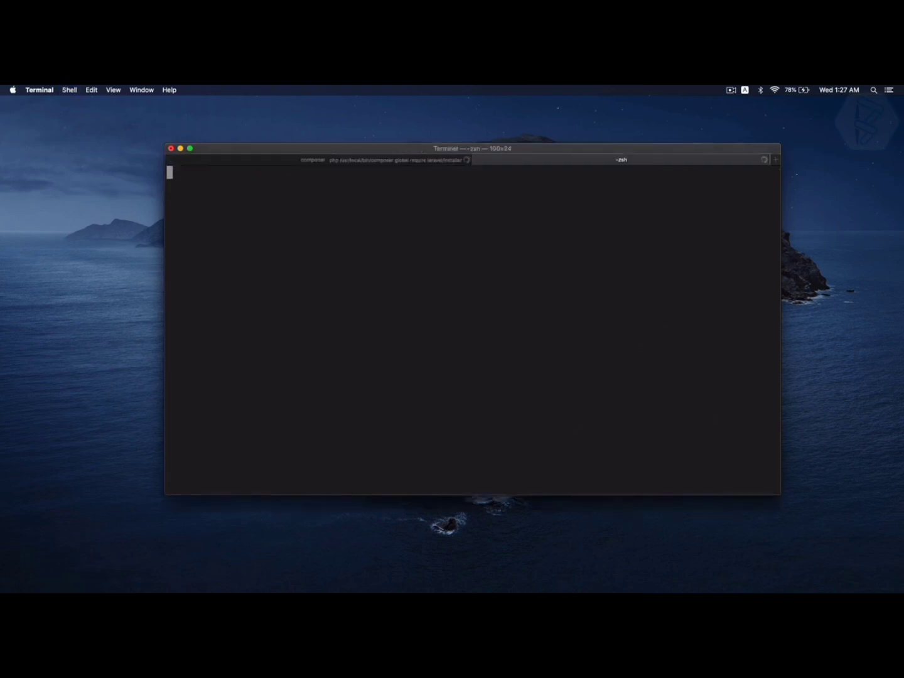
text(laravel new check)
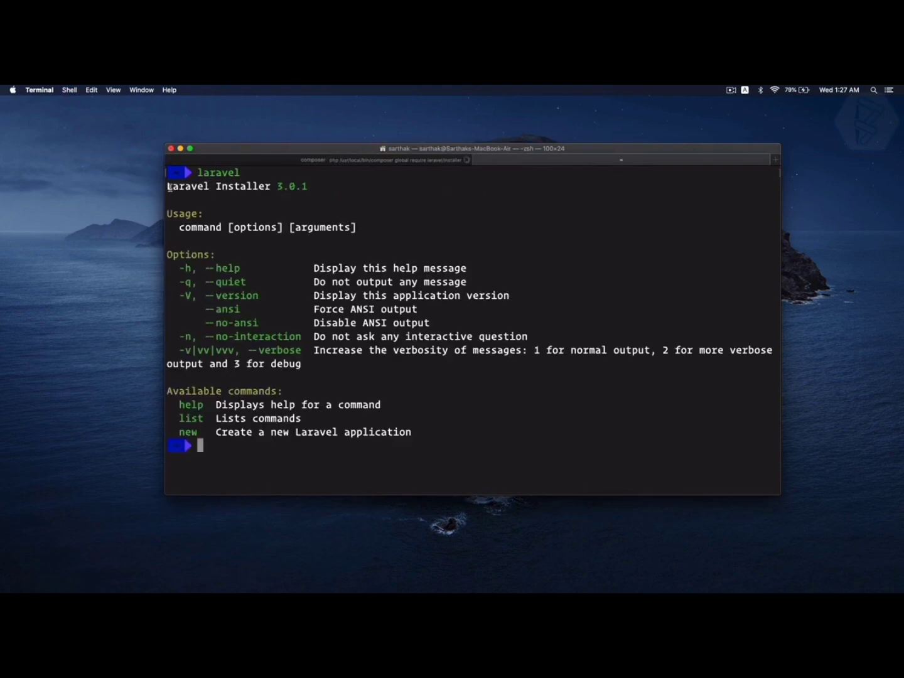
double_click(289, 186)
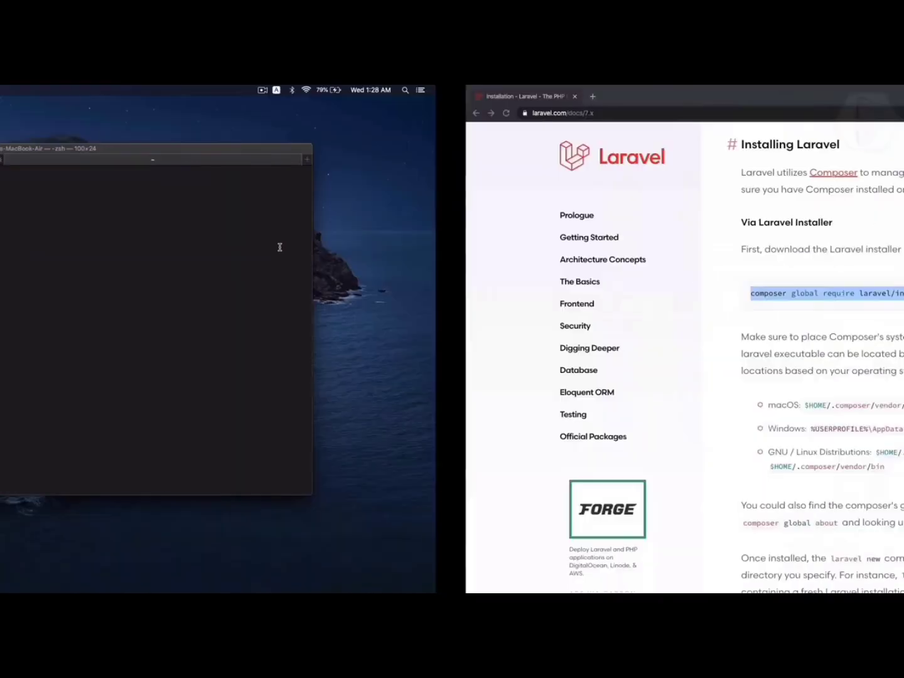
- Type a laravel new check command at the Terminal prompt
text(laravel new check)
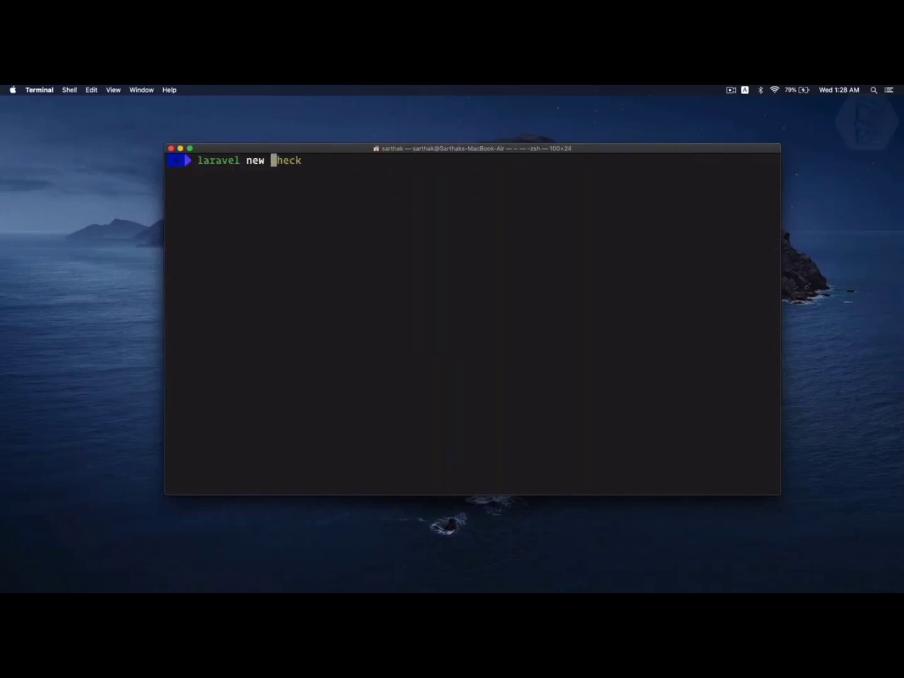
- Run laravel new seven until it reports 'Application ready! Build something amazing.'
text(seven --dev)
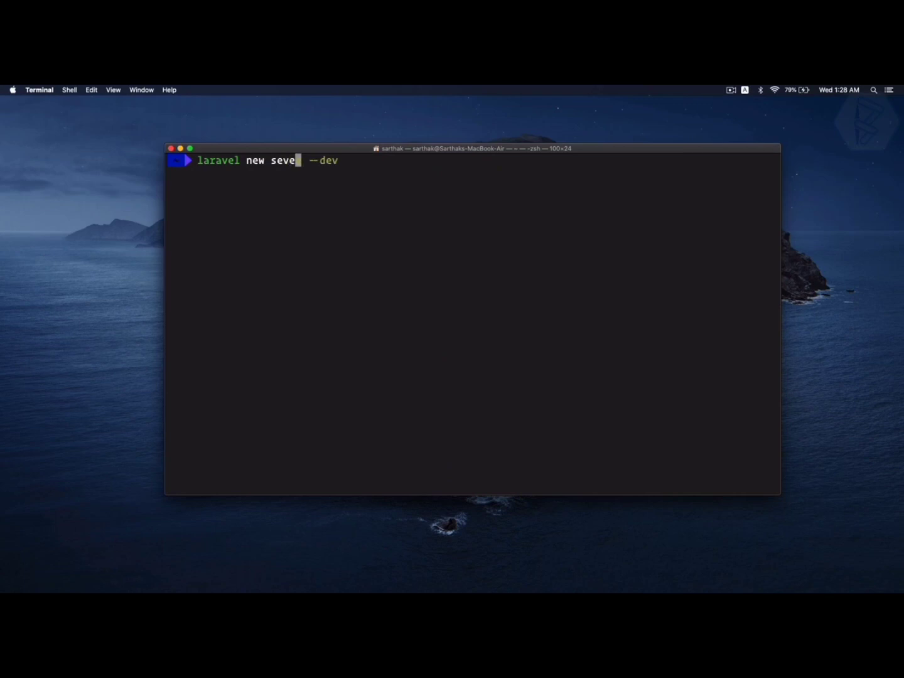
text(n)
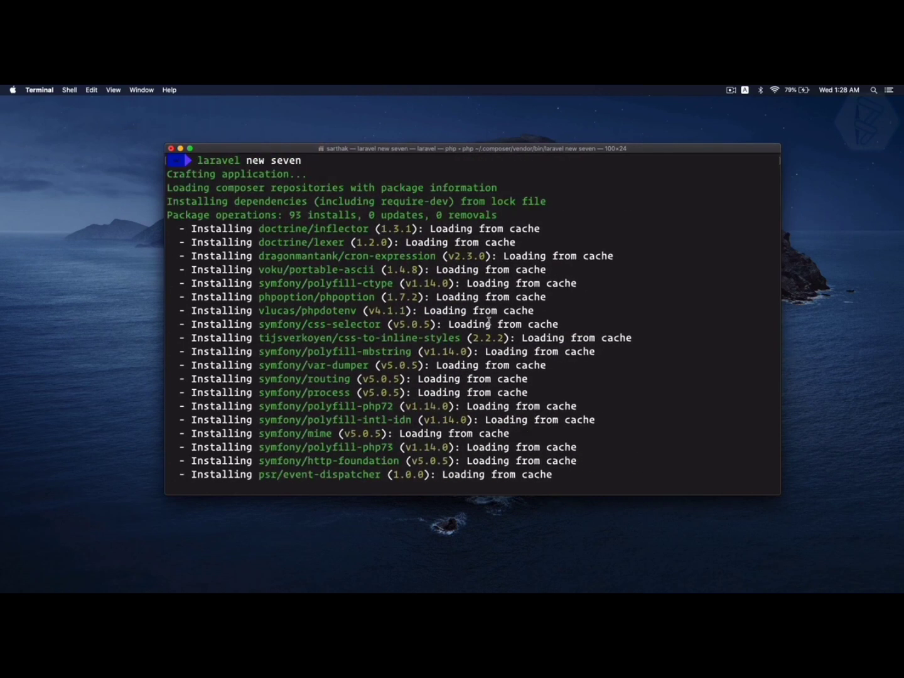
scroll(down, 3)
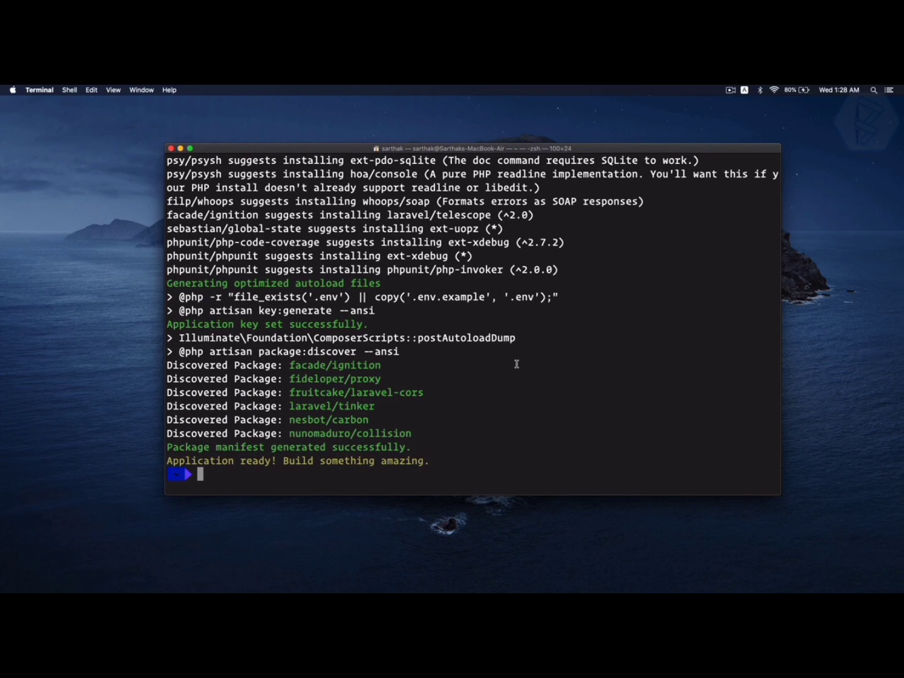
drag(166, 460, 317, 460)
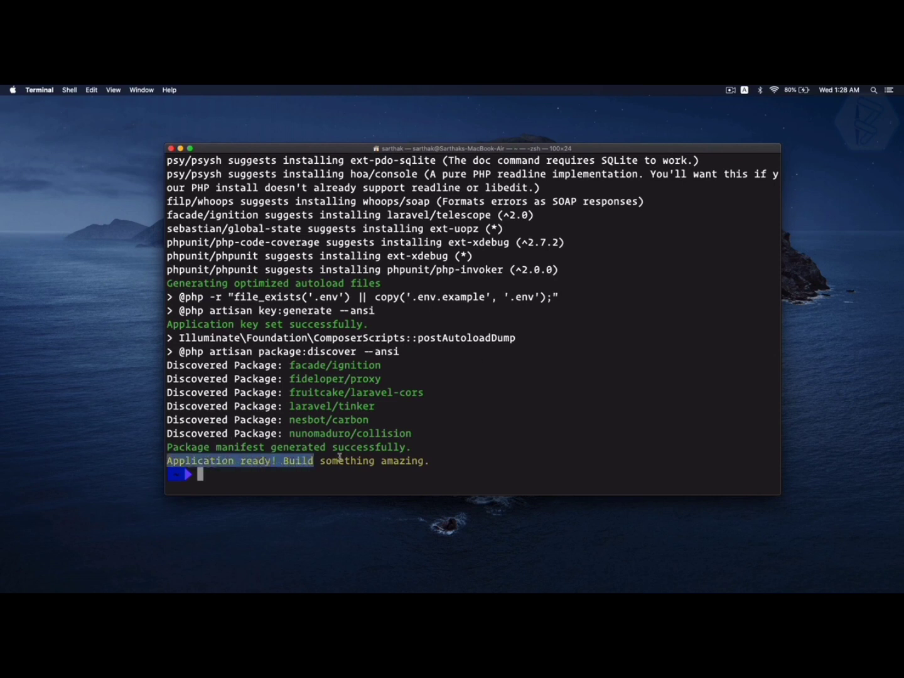
drag(317, 460, 417, 460)
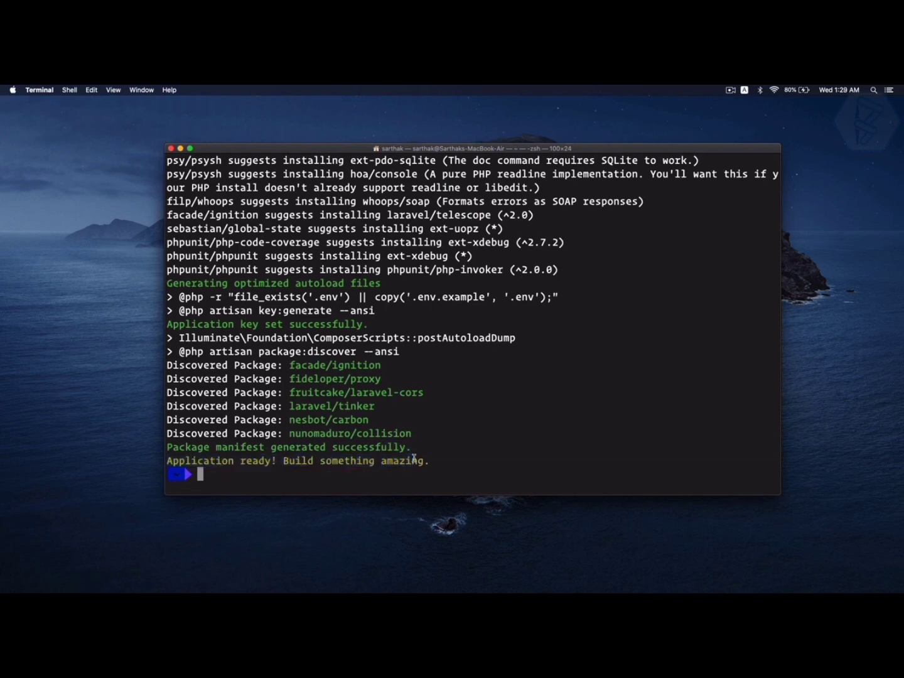
text(cd seven)
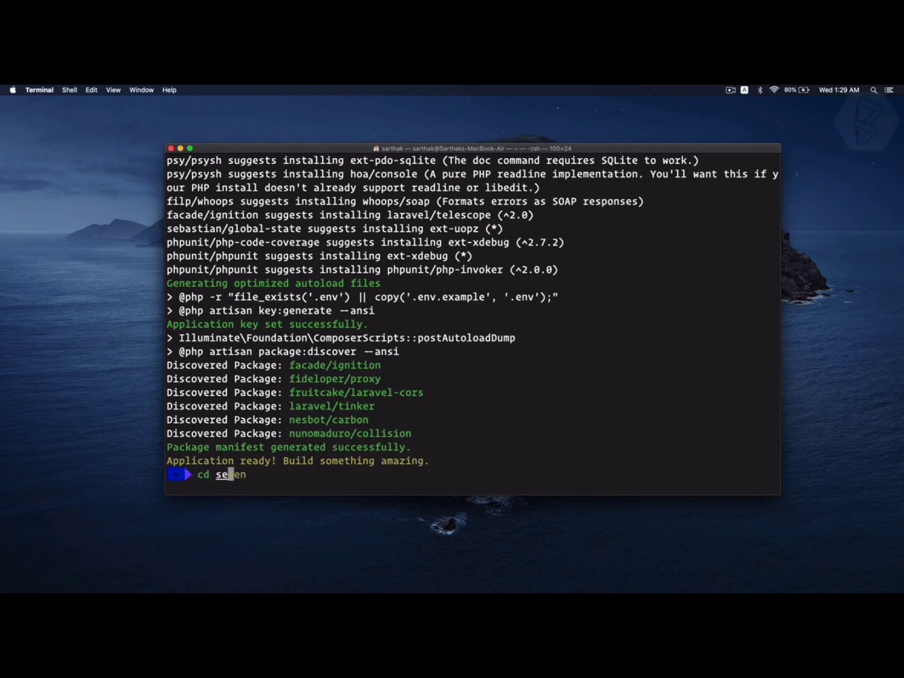
- Move into the seven folder and scroll through the php artisan command list
key(Tab)
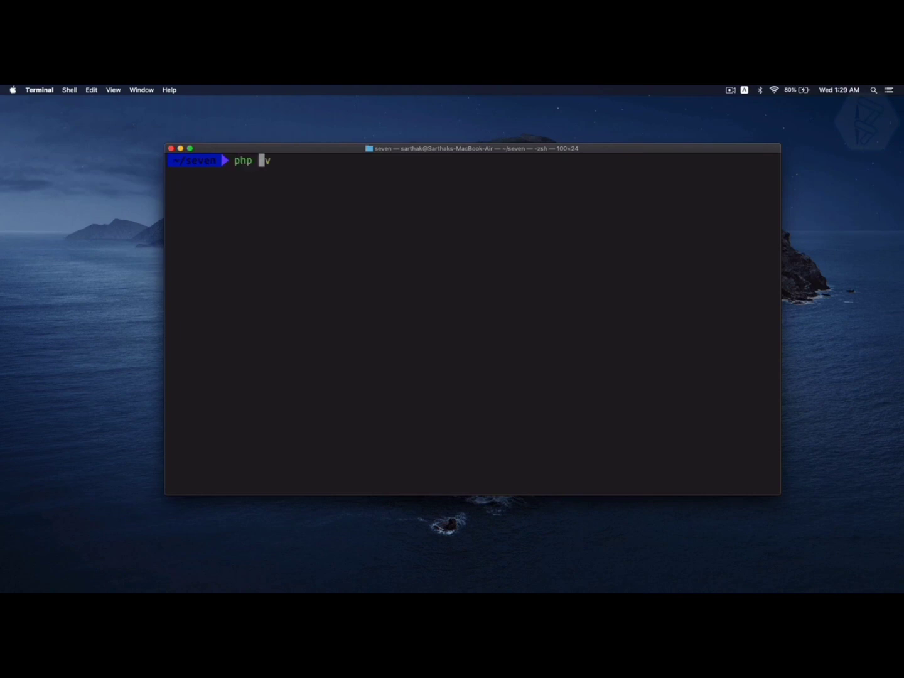
text(artisan --version)
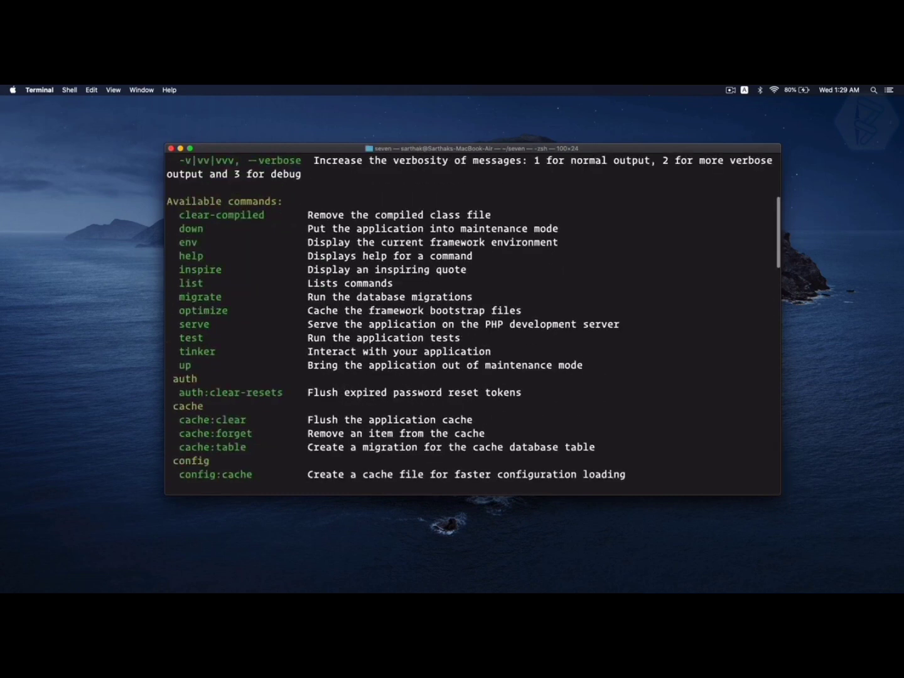
scroll(down, 3)
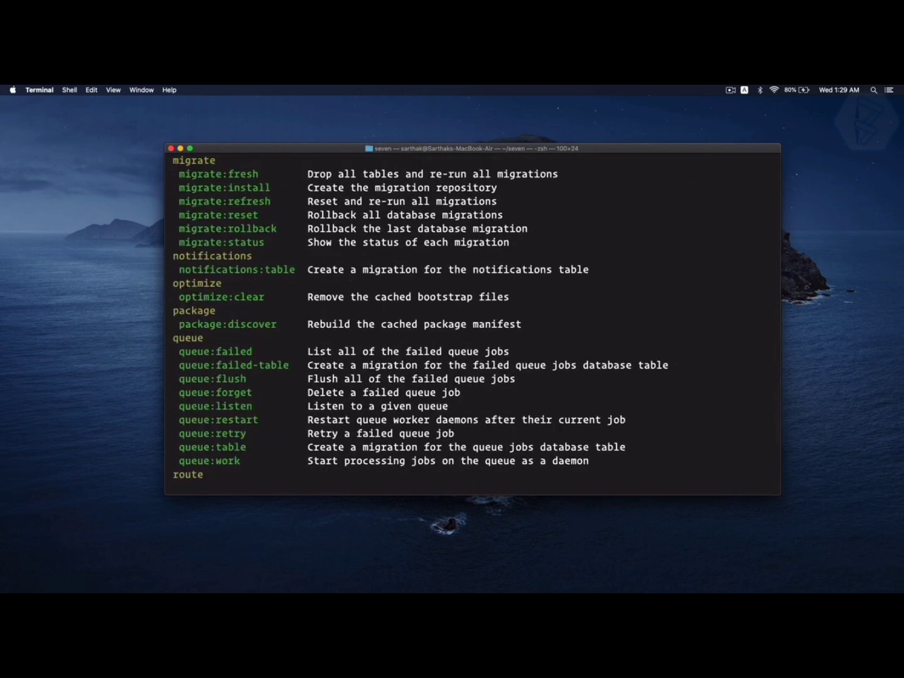
scroll(down, 3)
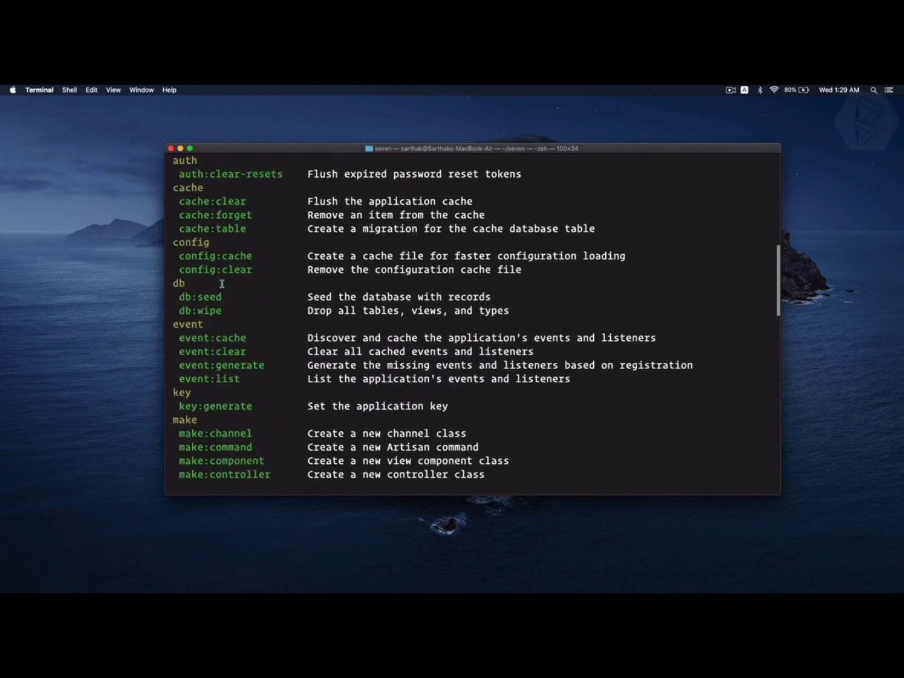
scroll(down, 3)
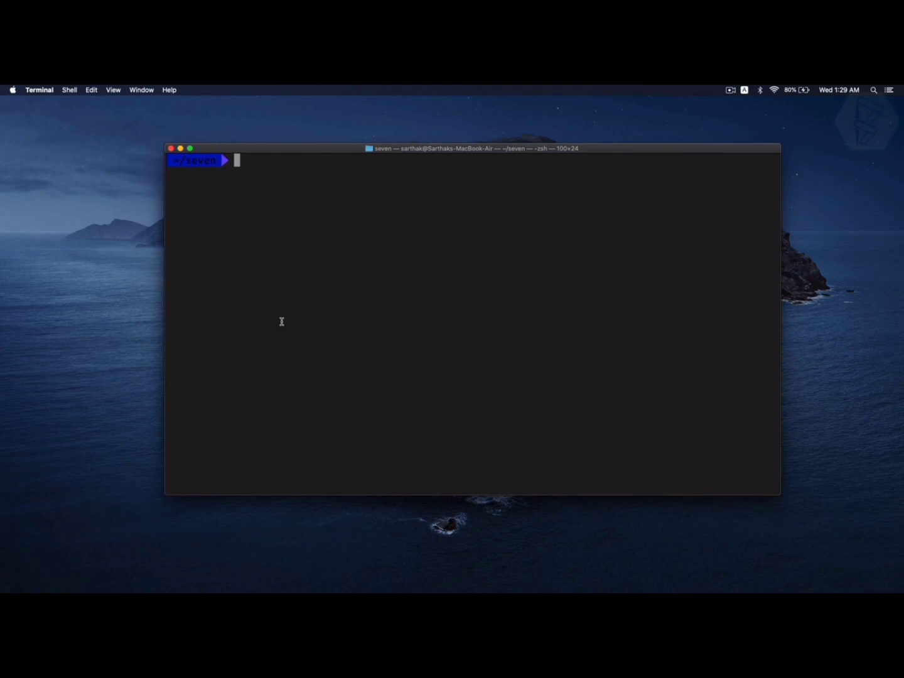
- Start the seven project's server with php artisan serve, then stop it with Ctrl+C
text(php artisan serve)
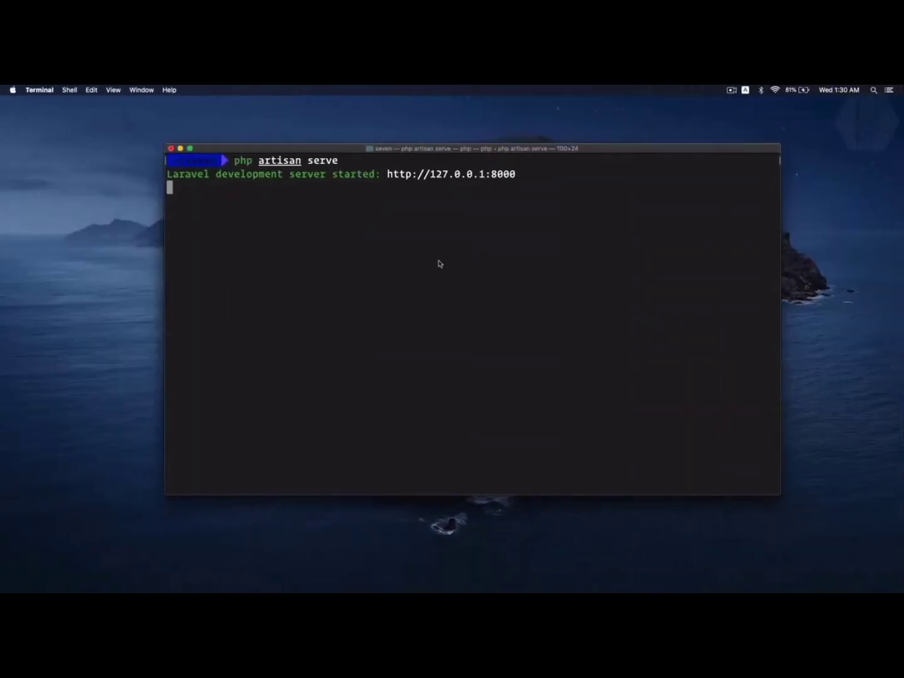
key(ctrl+c)
text(php artisan --ser)
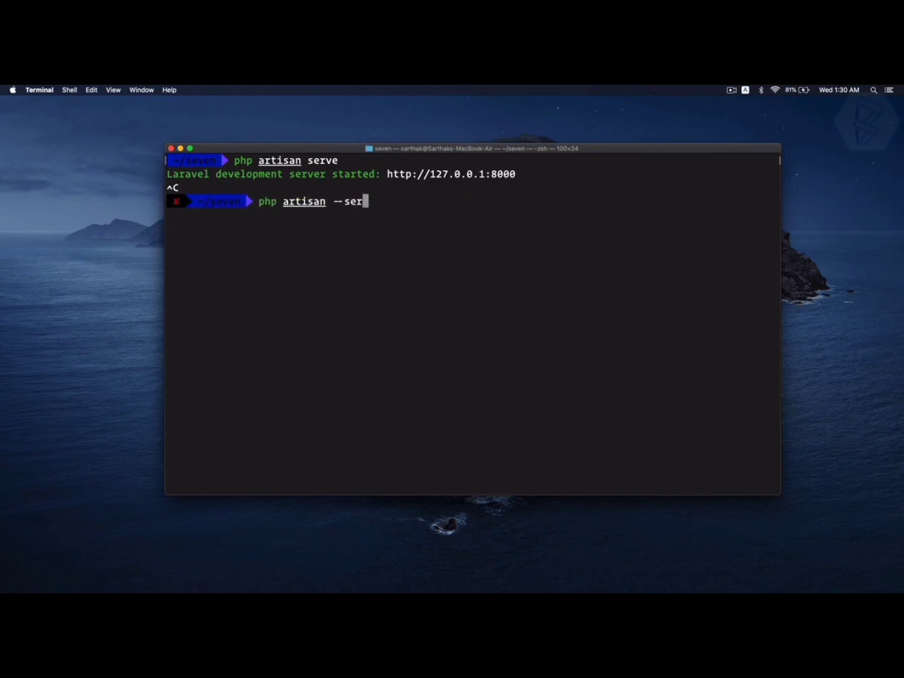
- Check the installed Laravel version with php artisan --version
text(version)
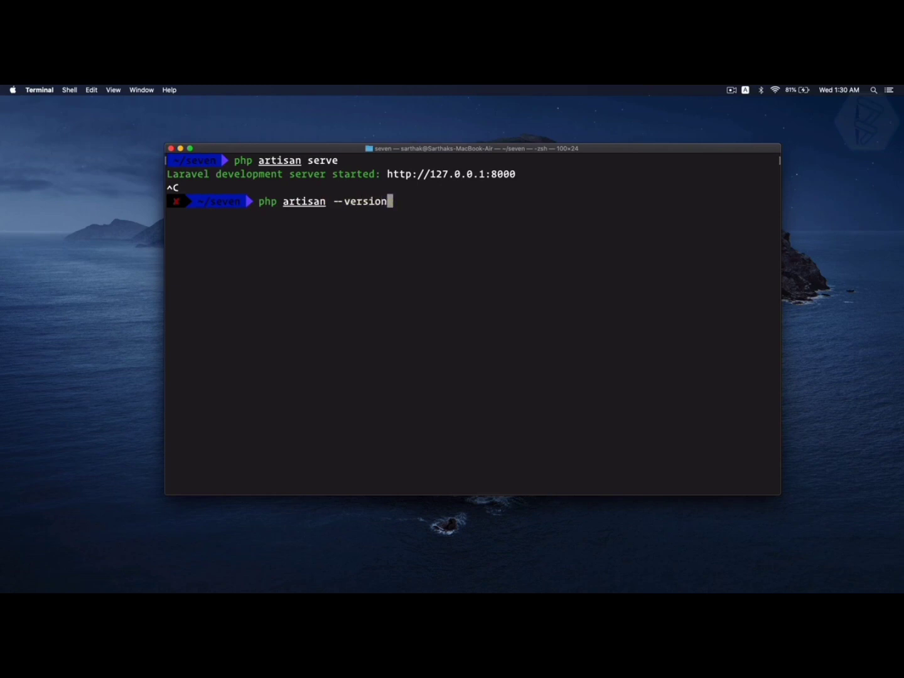
key(Return)
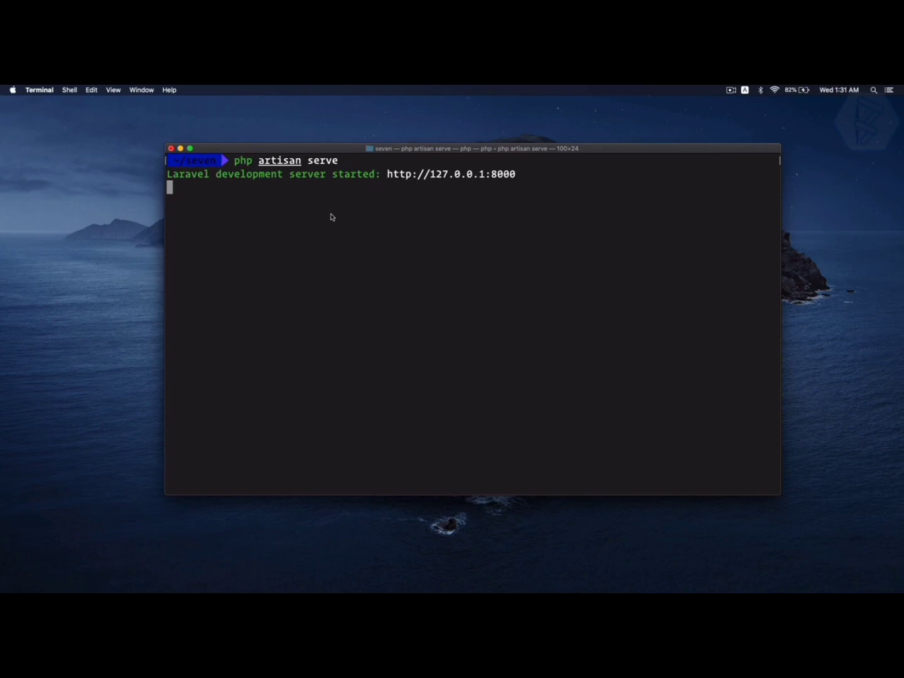
mouse_move(366, 222)
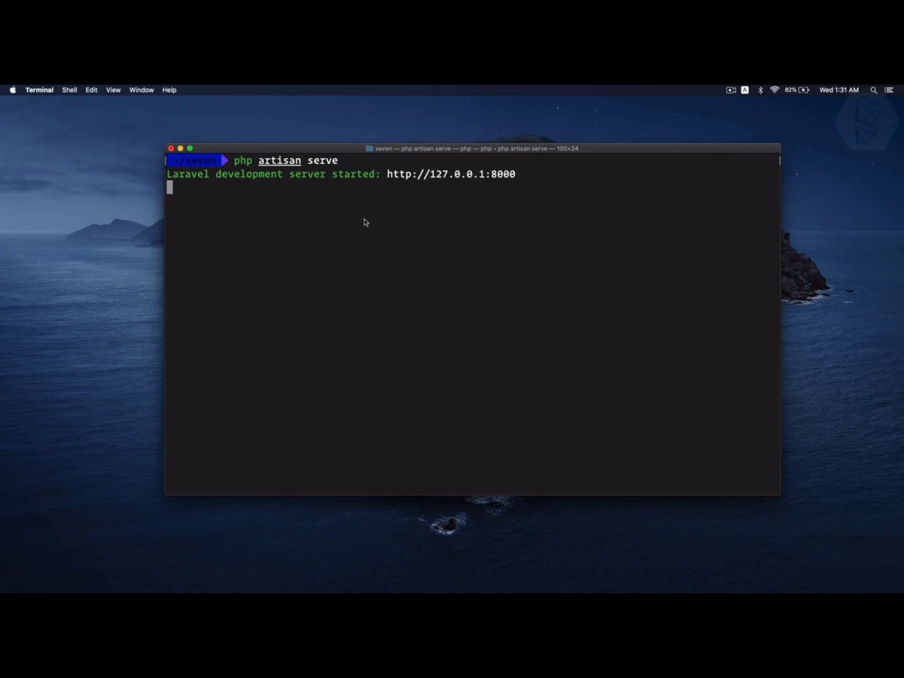
mouse_move(456, 209)
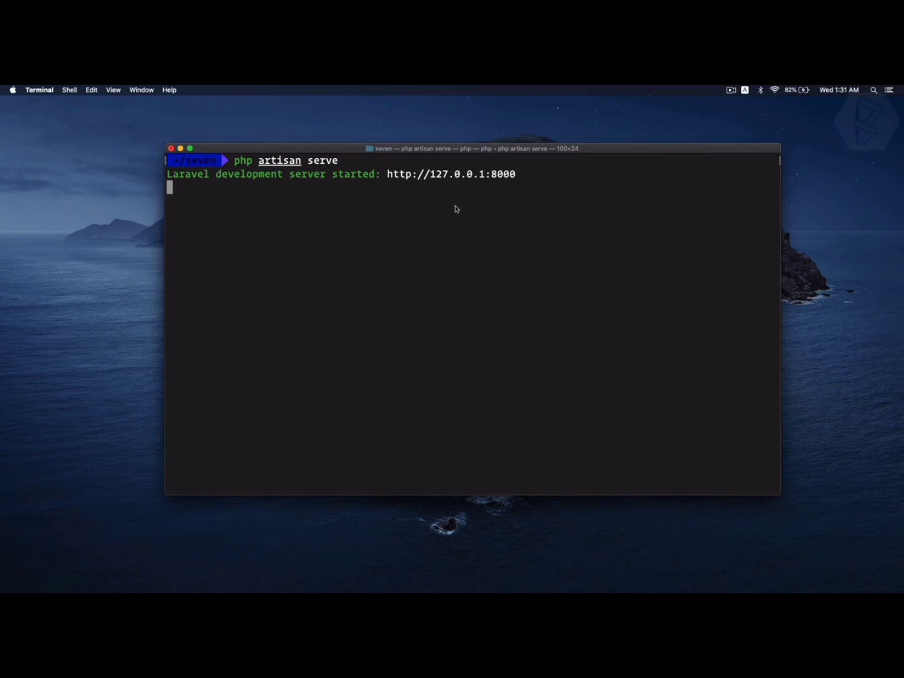
mouse_move(508, 207)
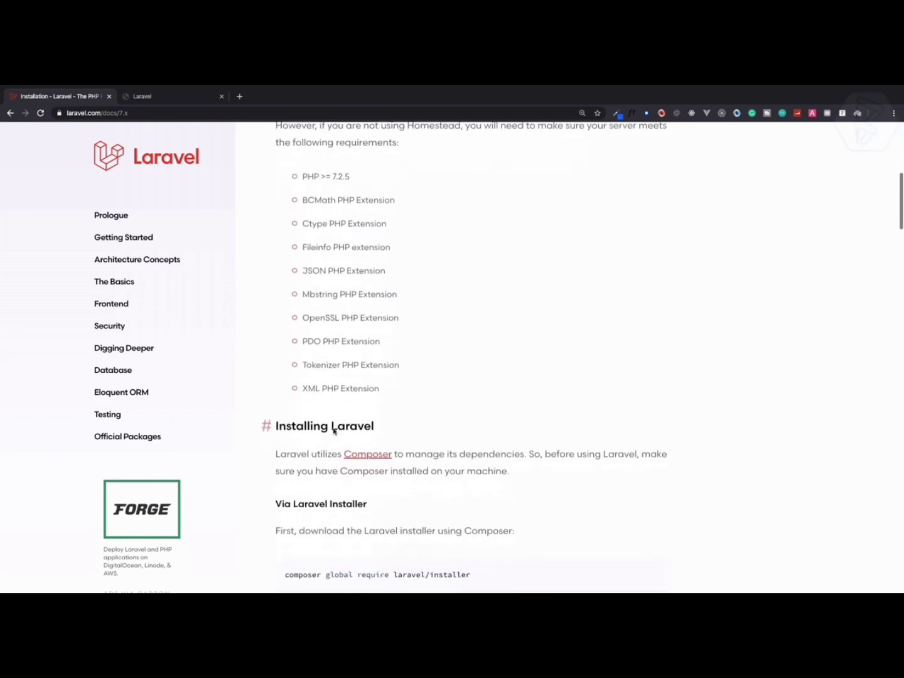
- Scroll the Laravel 7.x docs past 'laravel new blog' to the Composer Create-Project section
scroll(down, 3)
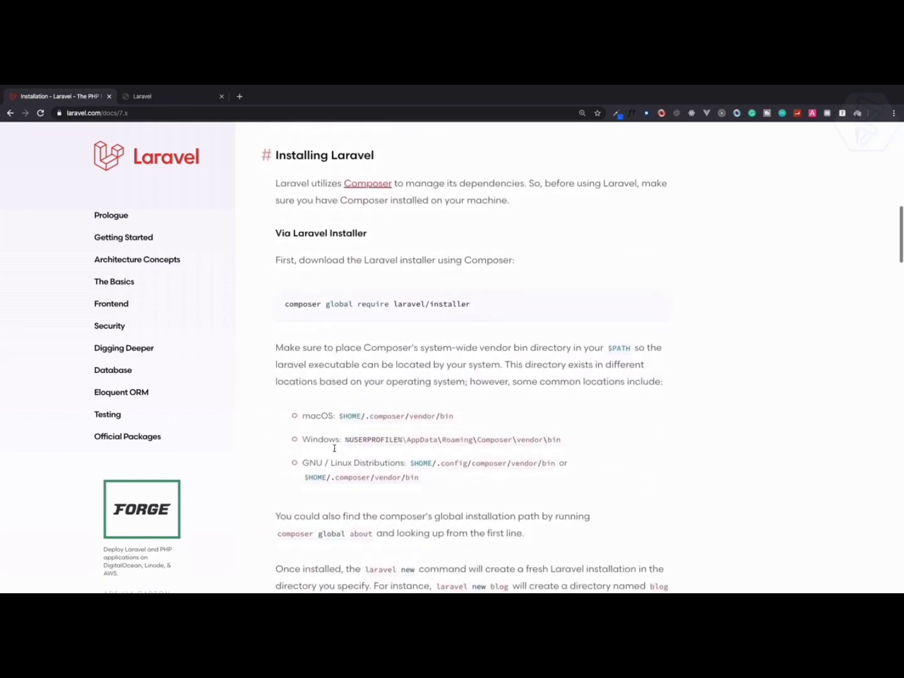
scroll(down, 3)
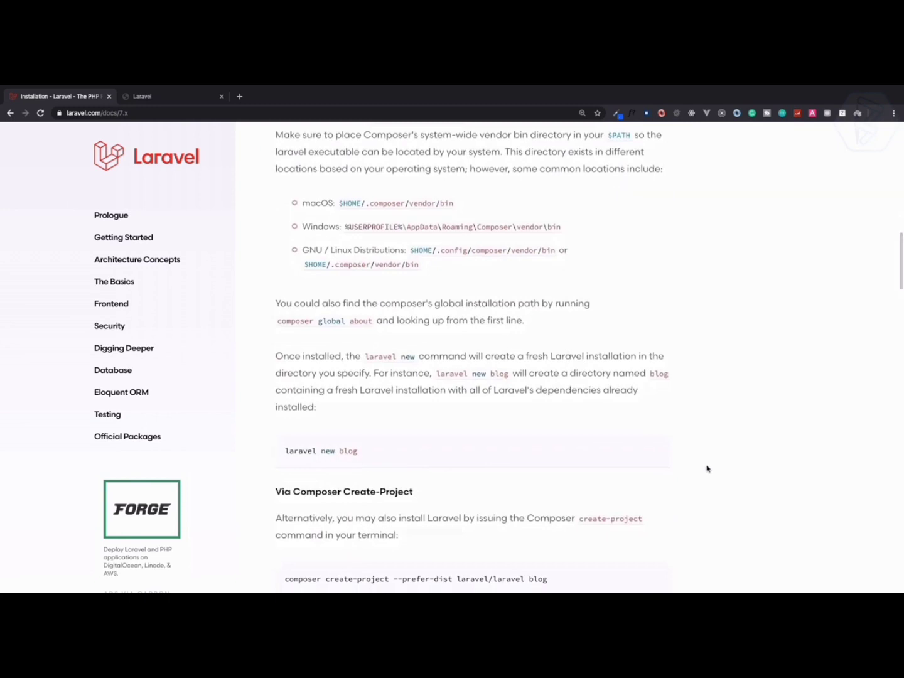